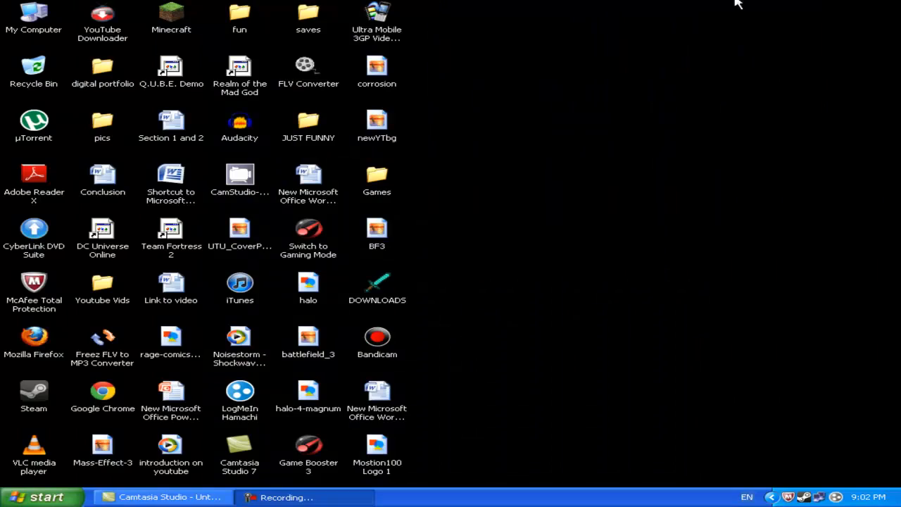
mouse_move(733, 117)
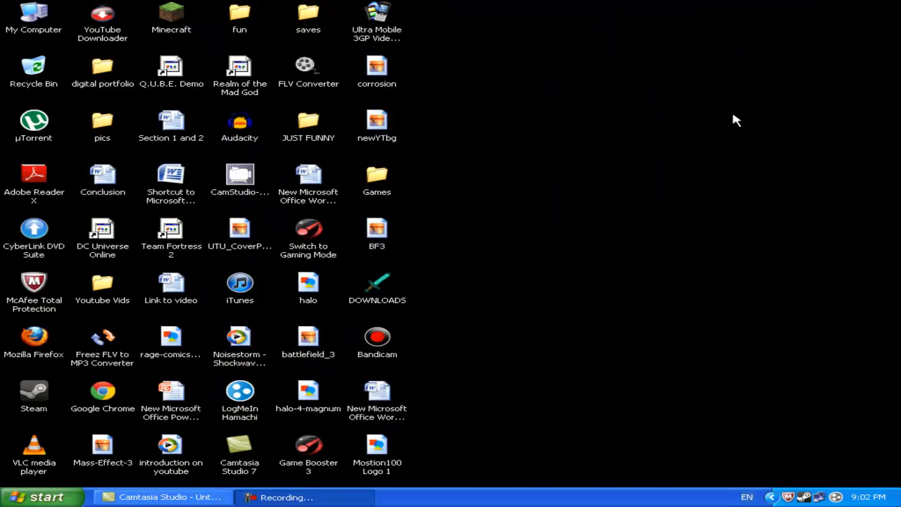
mouse_move(110, 403)
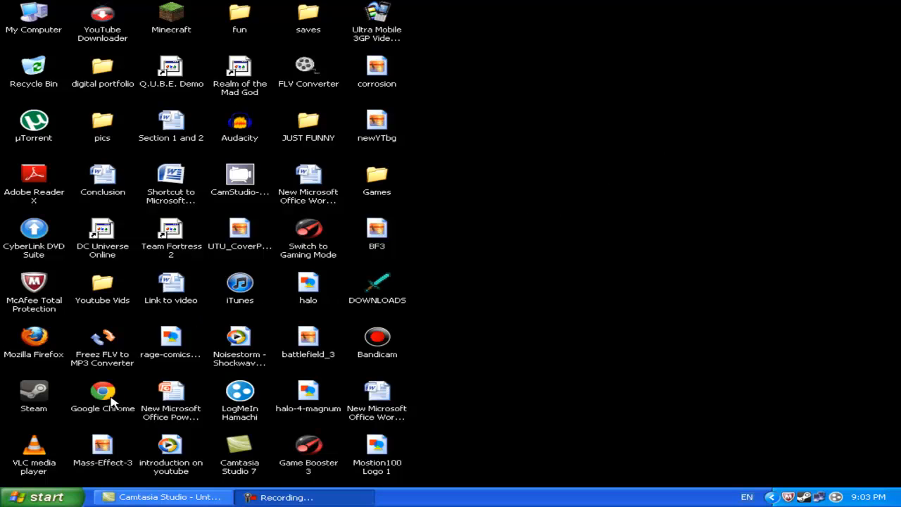
mouse_move(576, 417)
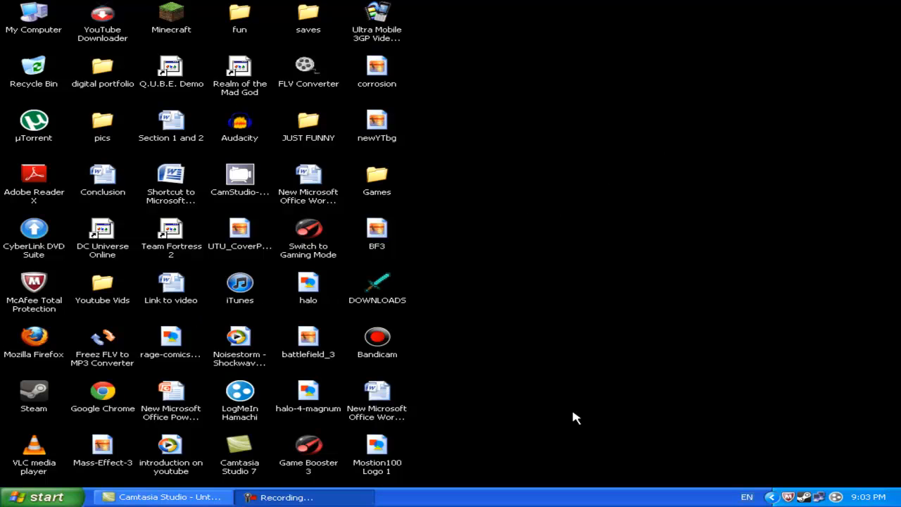
mouse_move(620, 395)
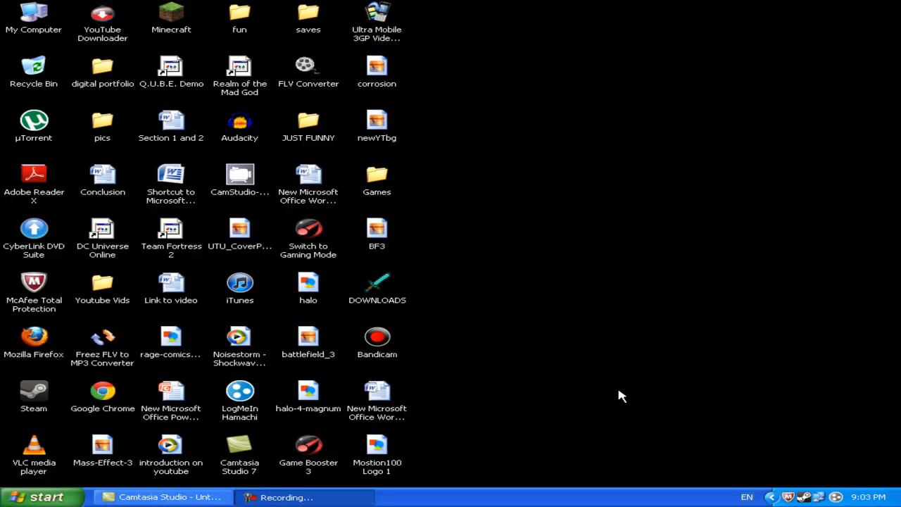
mouse_move(489, 299)
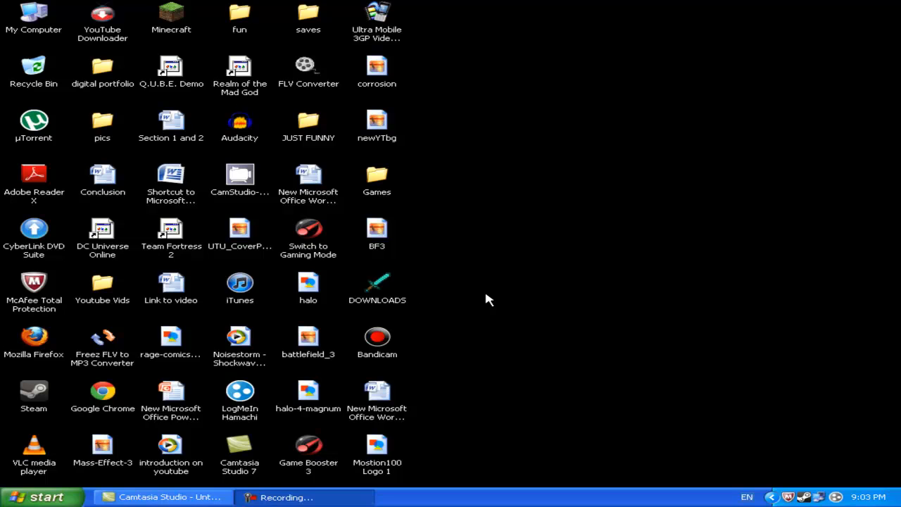
mouse_move(192, 238)
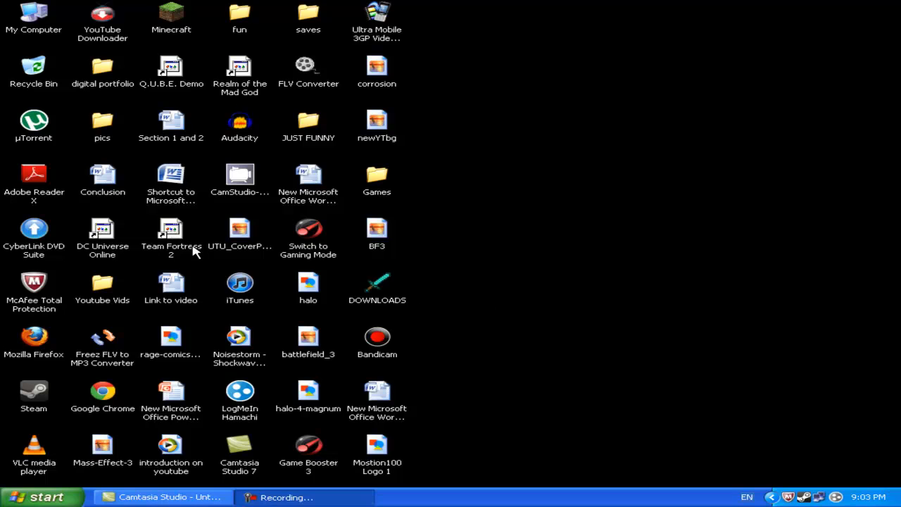
- Launch Google Chrome and search Google for 'dafont'
left_click(102, 392)
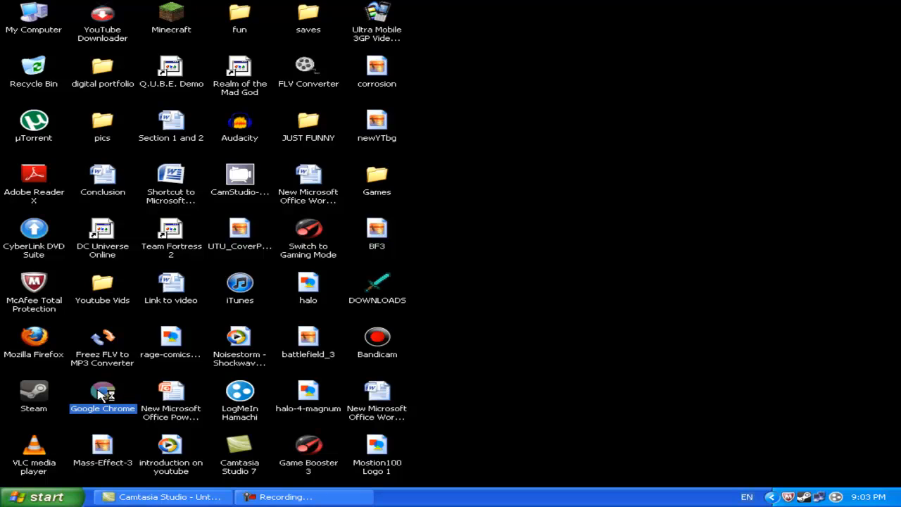
mouse_move(108, 400)
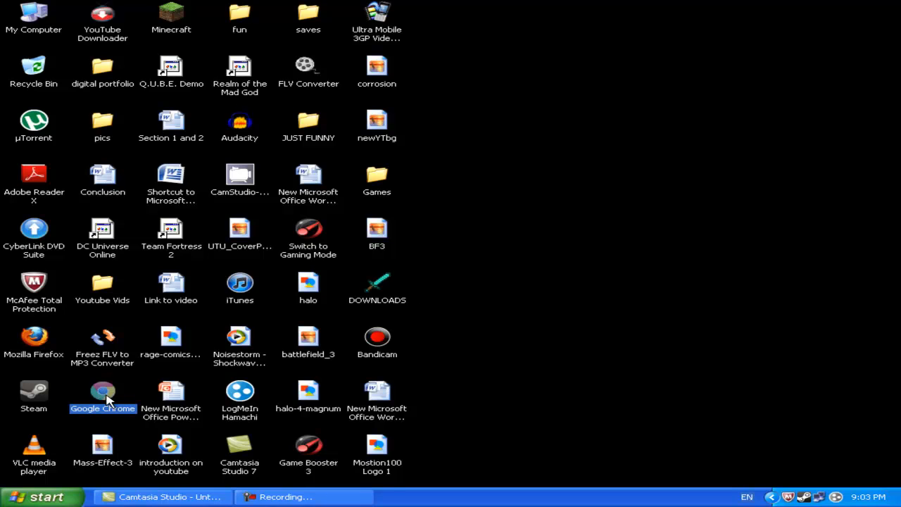
double_click(102, 393)
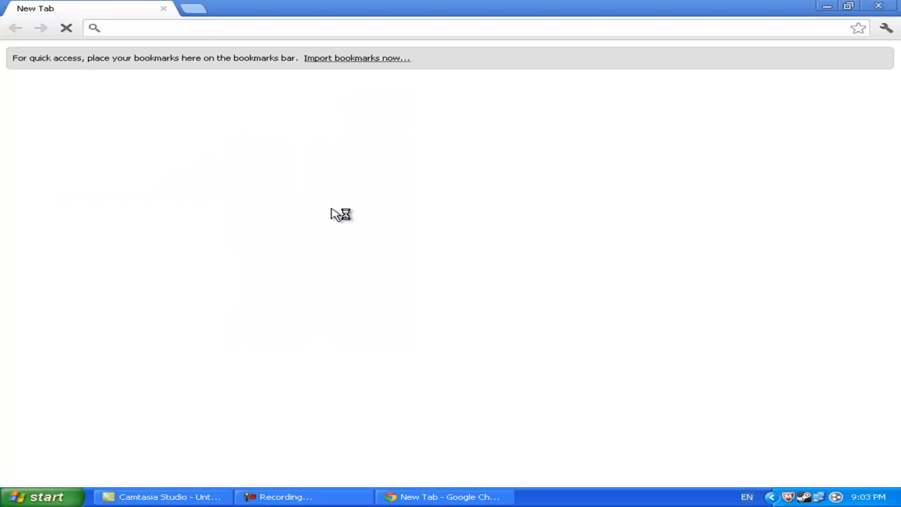
mouse_move(199, 285)
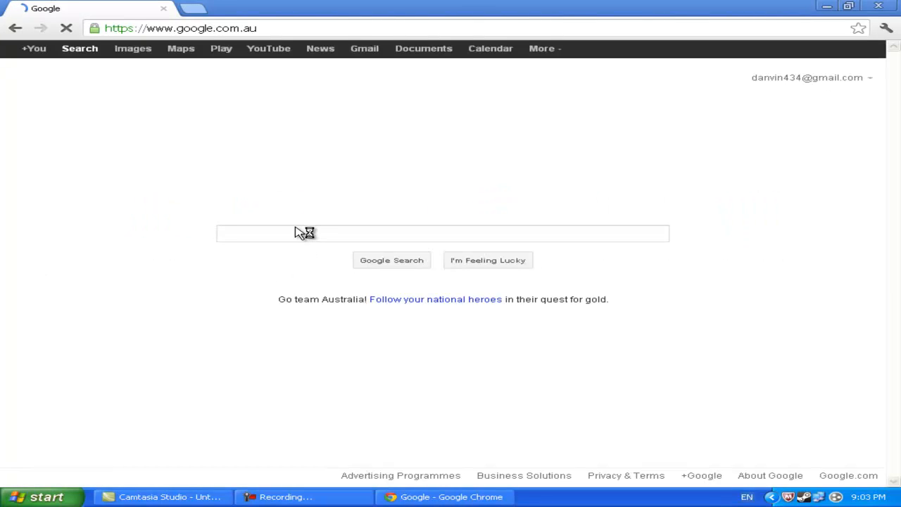
mouse_move(288, 236)
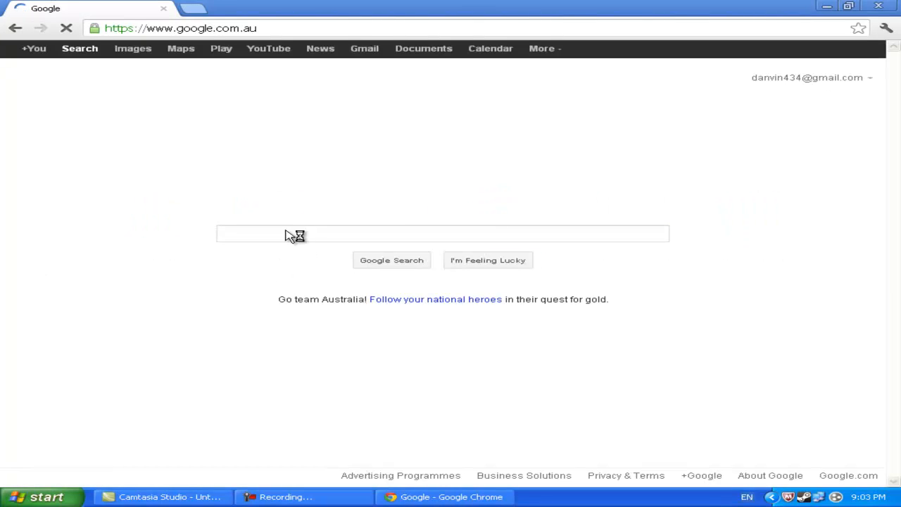
type("d")
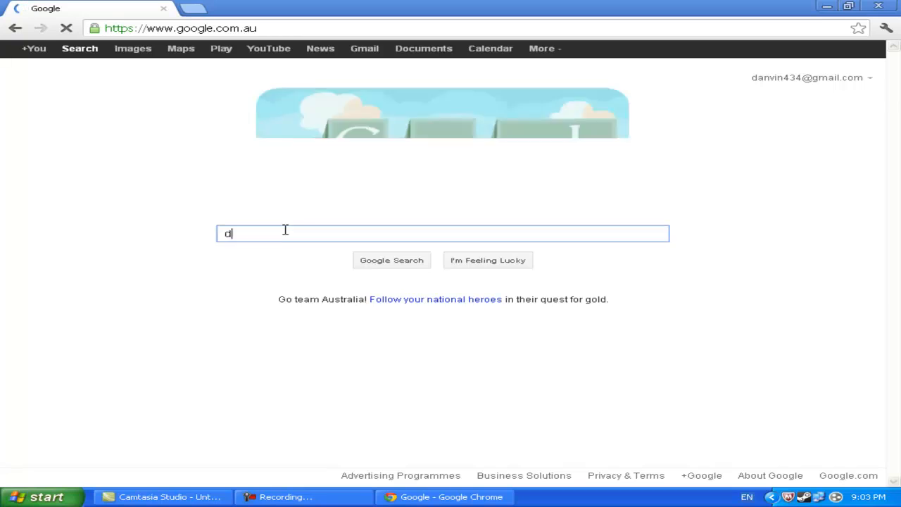
type("afont")
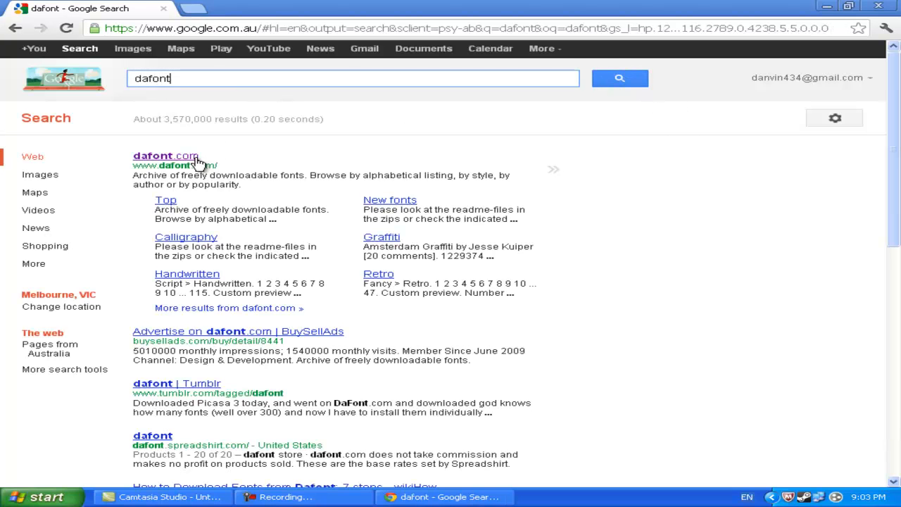
- Open dafont.com and highlight the Windows XP font install instructions
left_click(164, 155)
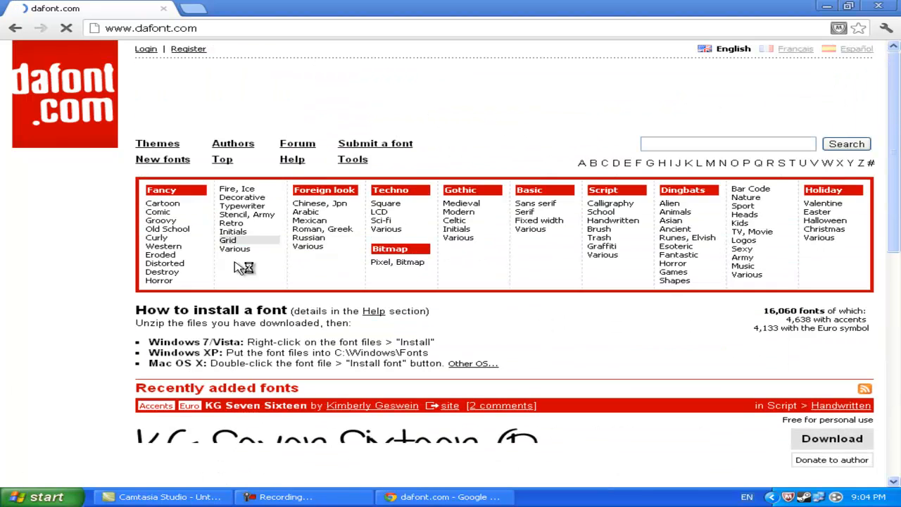
left_click_drag(232, 352, 356, 363)
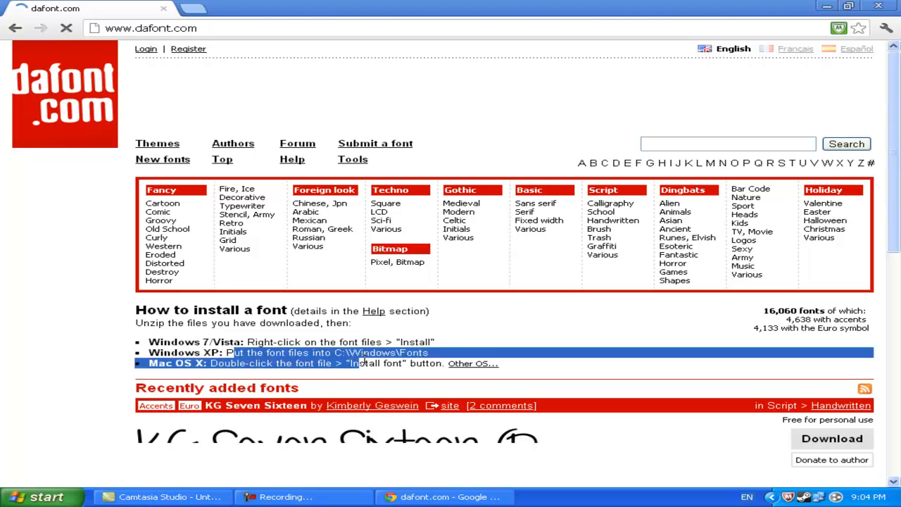
scroll("down", 3)
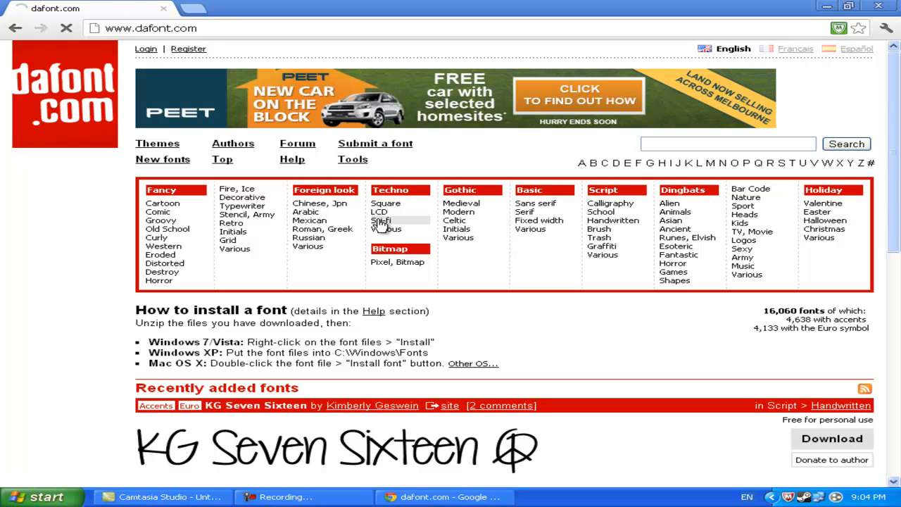
- Browse the Techno > Sci-fi category down to Planet Kosmos
left_click(382, 221)
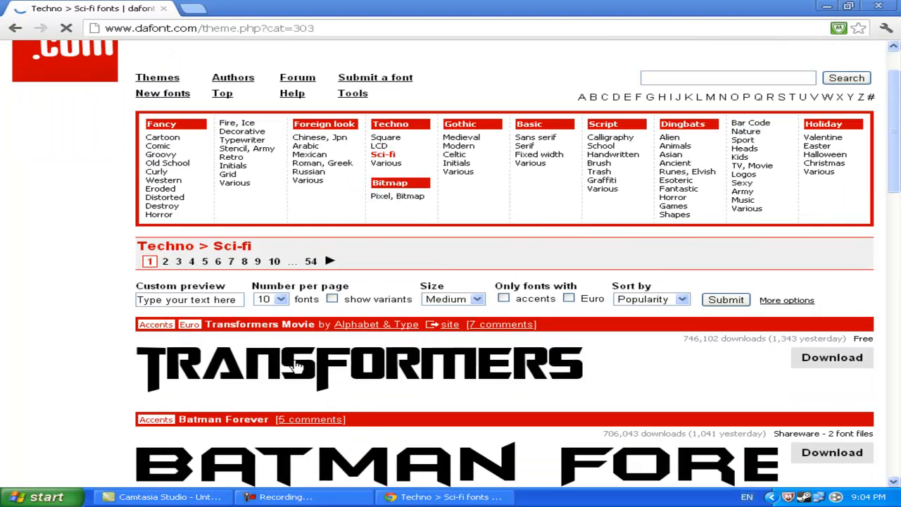
scroll("down", 3)
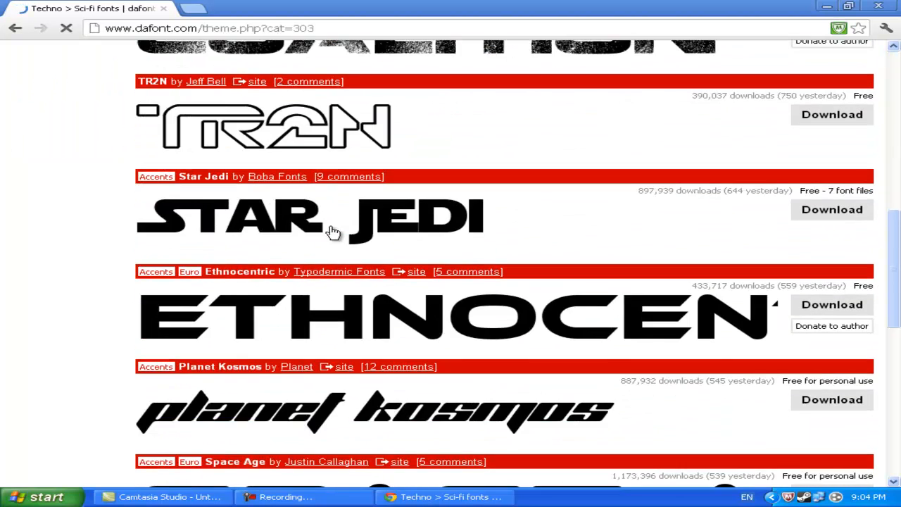
scroll("down", 3)
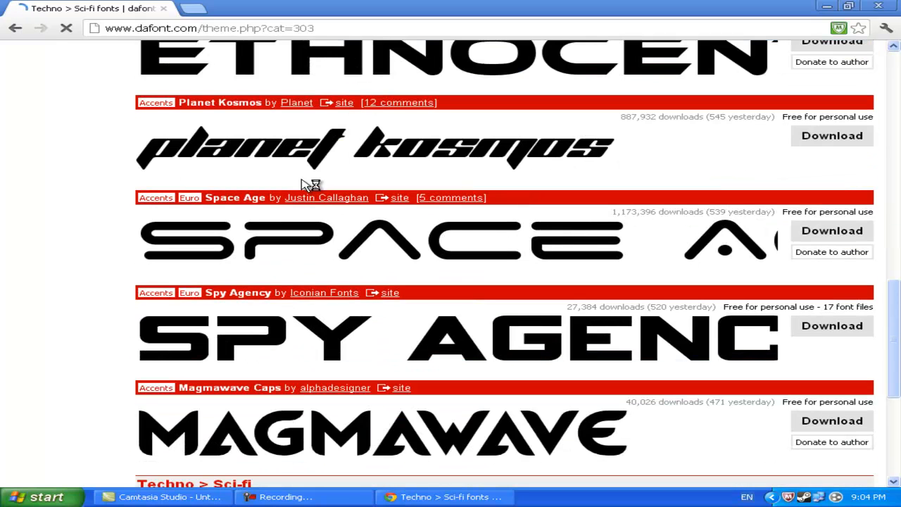
mouse_move(242, 123)
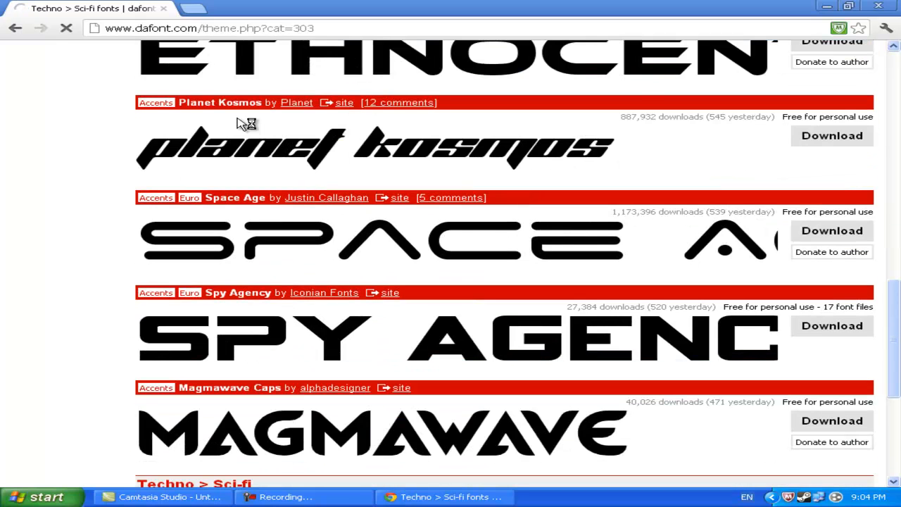
- Download the Planet Kosmos font zip from its dafont.com page
left_click(220, 102)
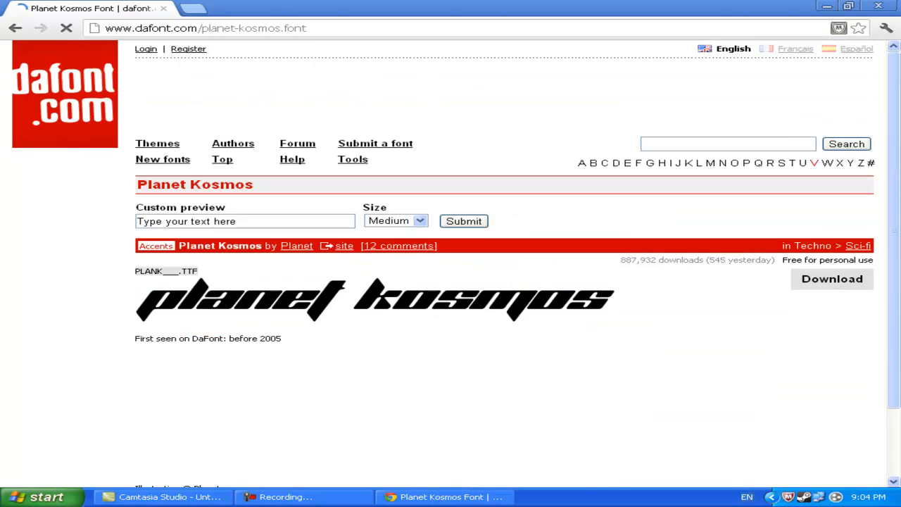
scroll("down", 3)
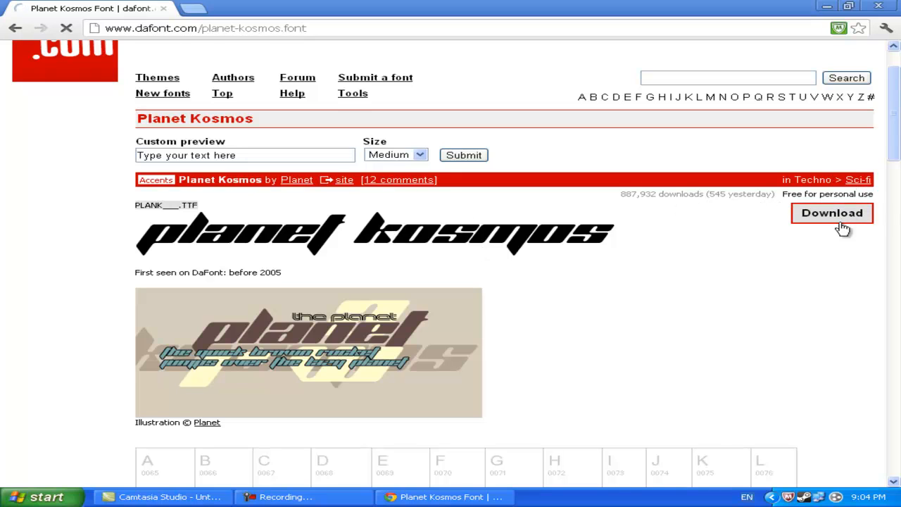
left_click(833, 213)
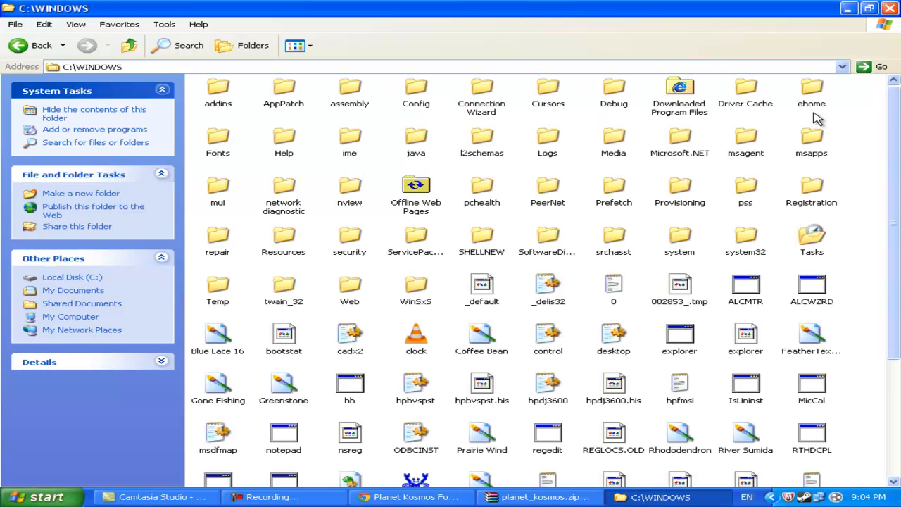
mouse_move(604, 117)
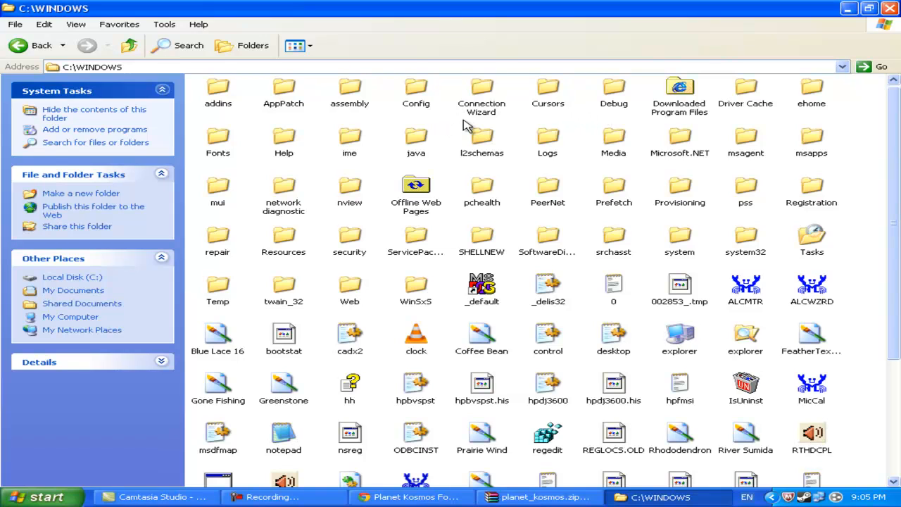
mouse_move(730, 137)
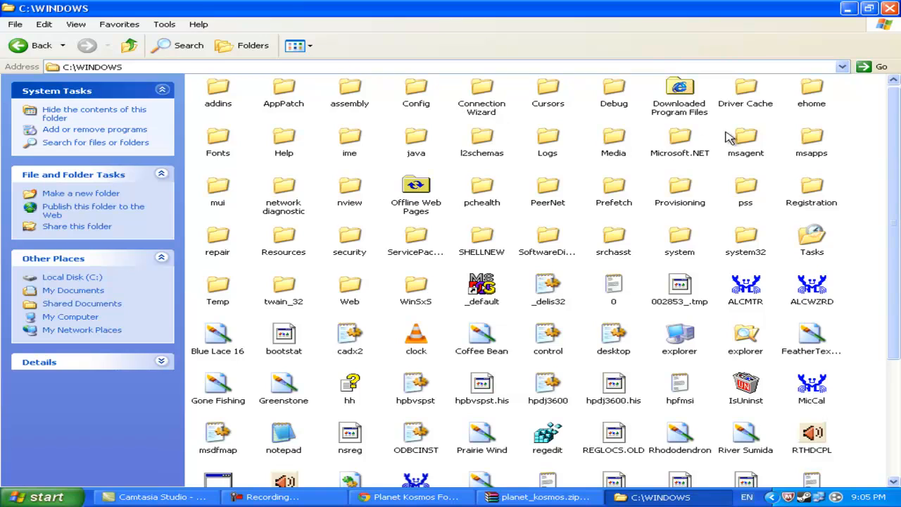
mouse_move(227, 239)
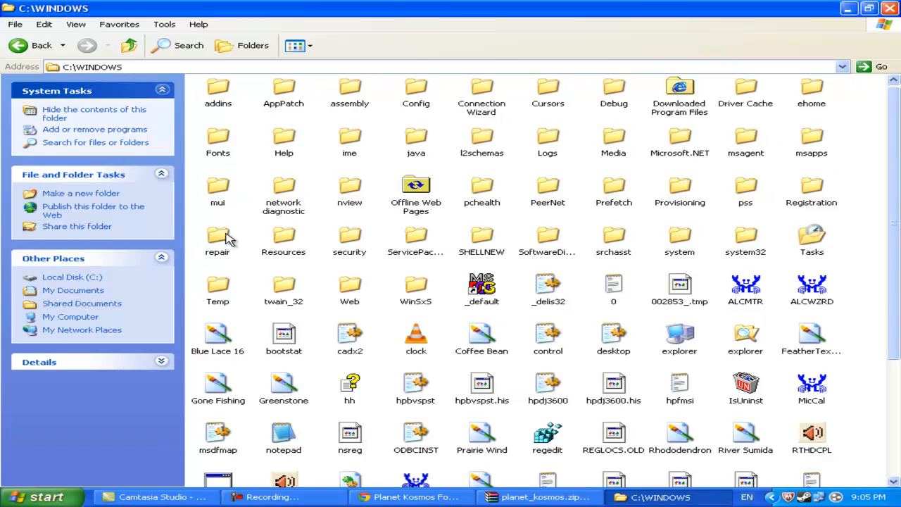
mouse_move(872, 226)
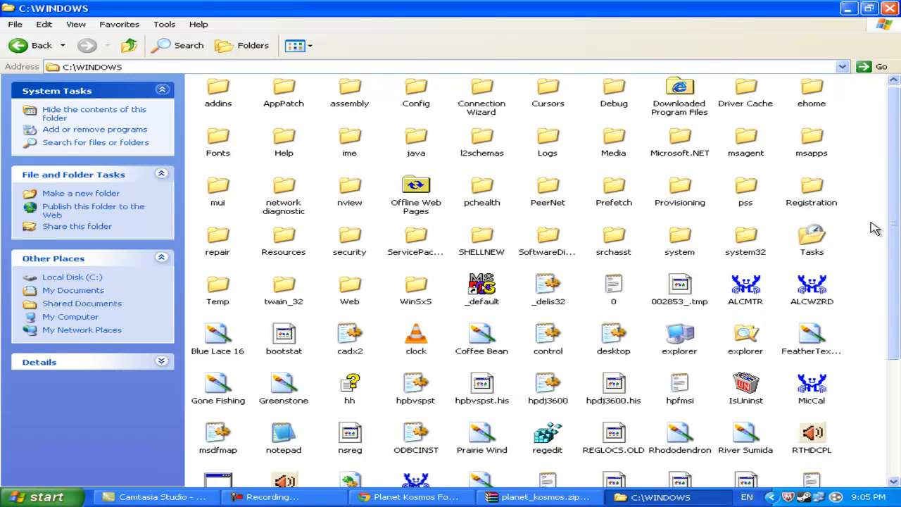
mouse_move(501, 206)
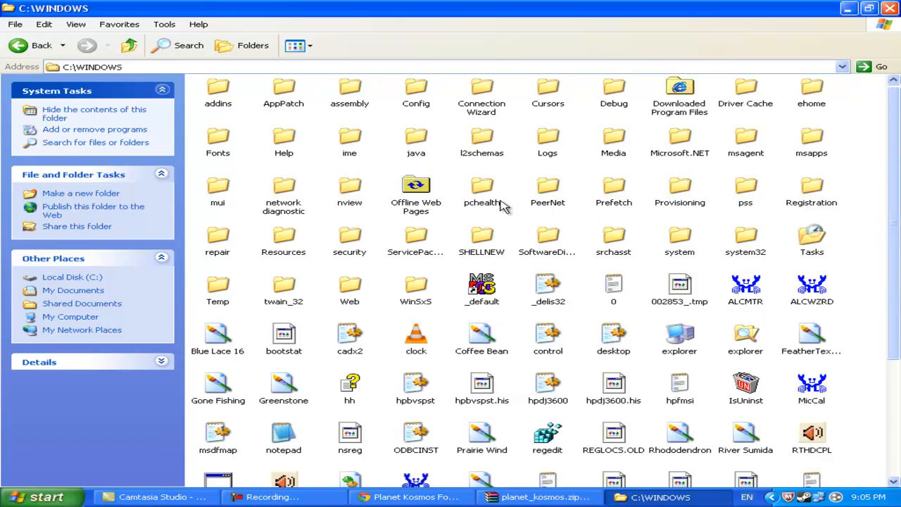
- Open the Fonts folder in C:\WINDOWS, then close the Planet Kosmos archive
left_click(217, 137)
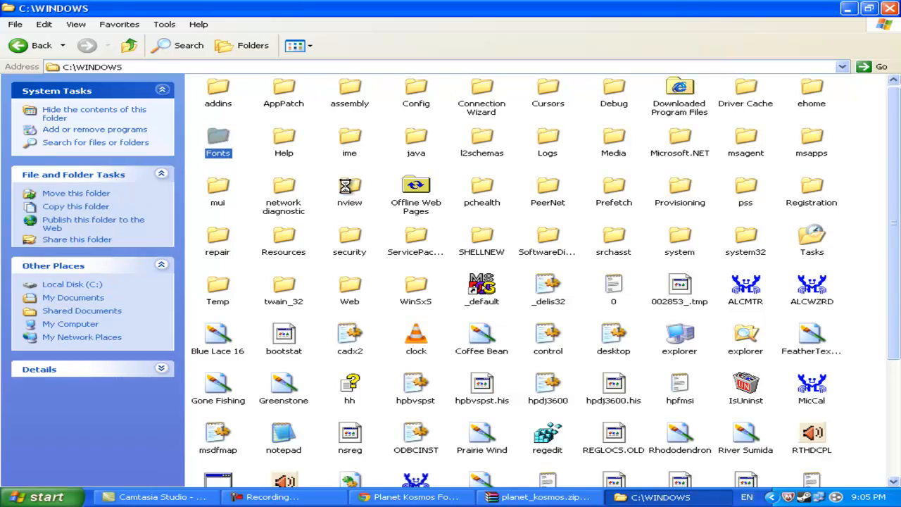
double_click(217, 138)
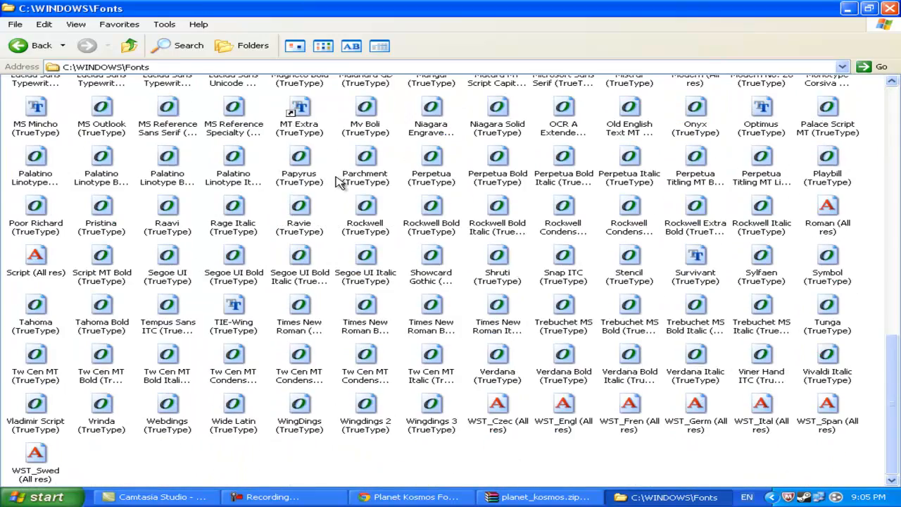
scroll("up", 3)
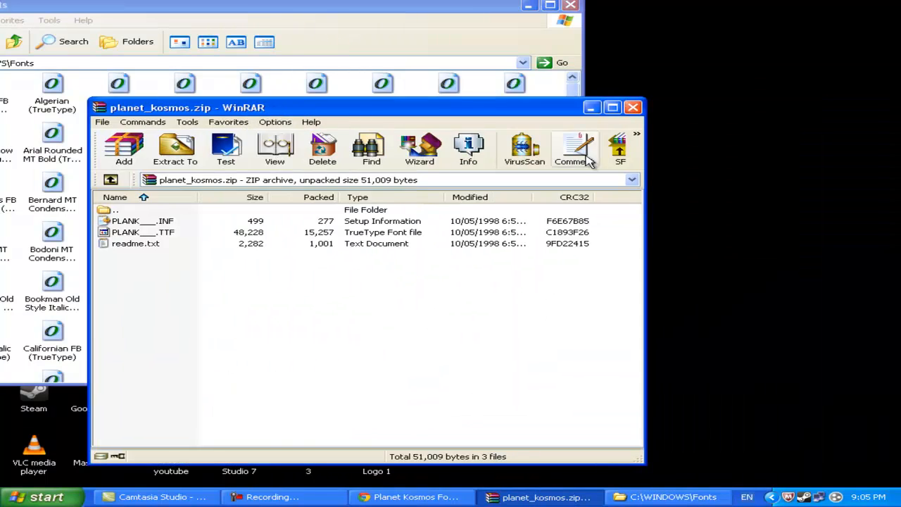
left_click(633, 107)
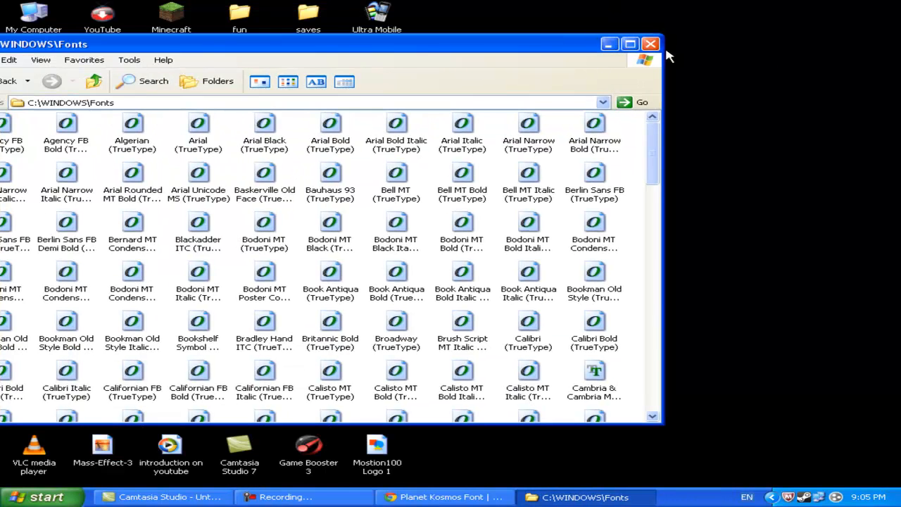
- Close the Fonts folder and right-click the desktop to create a new document
left_click(649, 43)
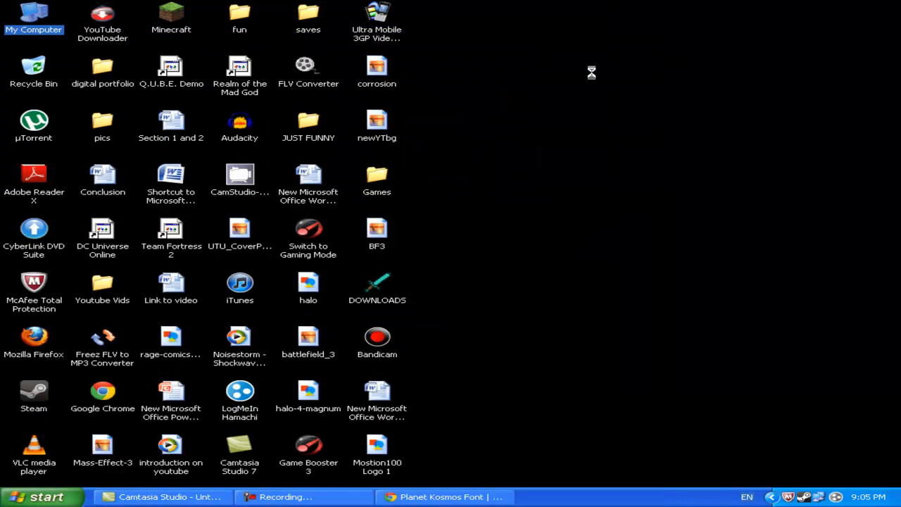
right_click(591, 72)
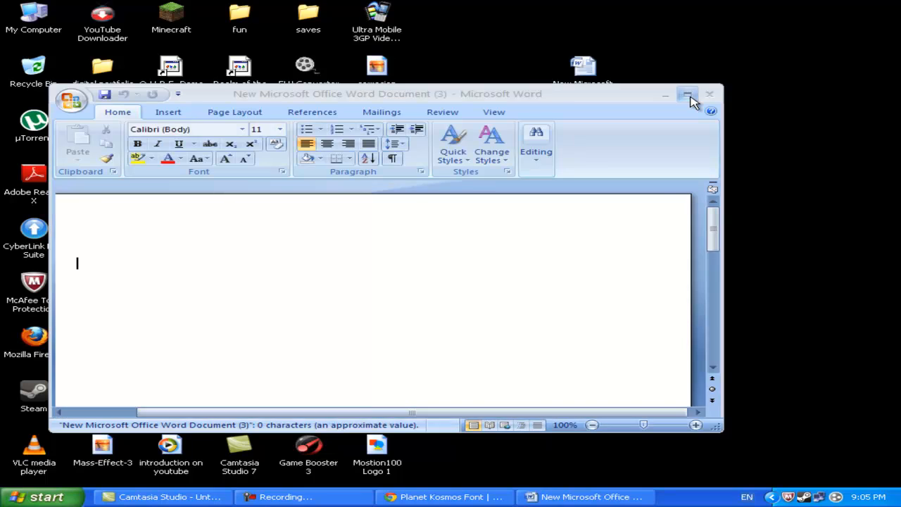
- Maximize Word and choose Planet Kosmos from the Home tab font list
left_click(688, 94)
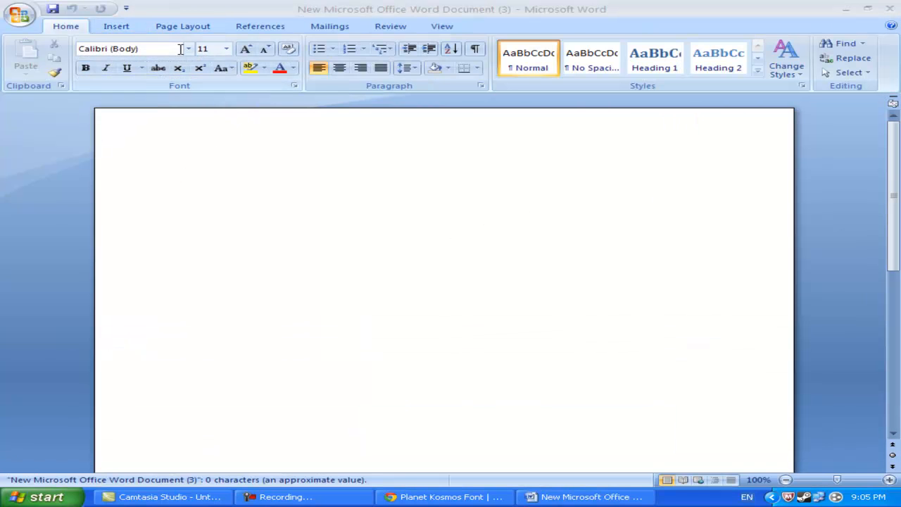
left_click(188, 49)
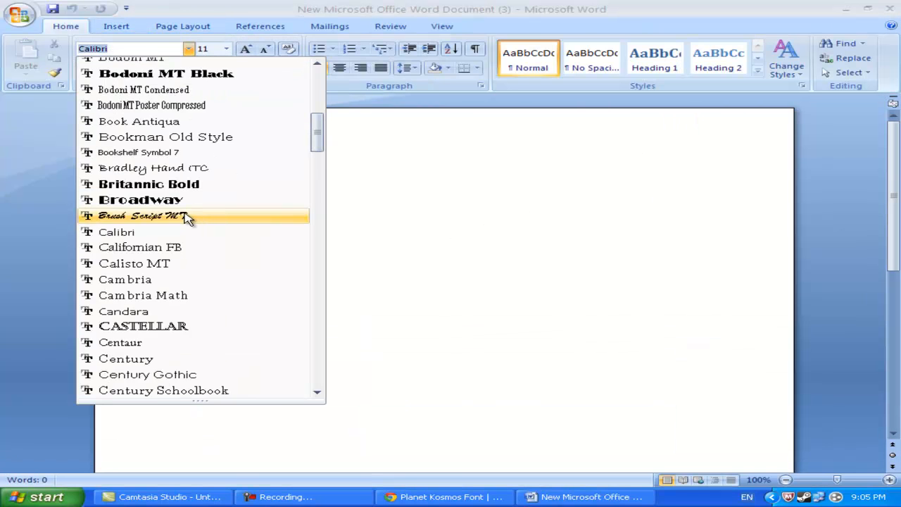
scroll("down", 3)
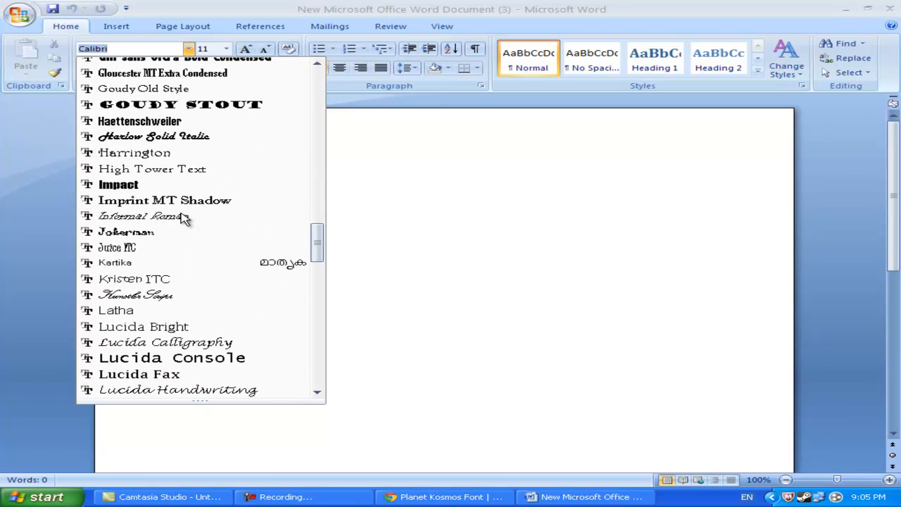
scroll("down", 3)
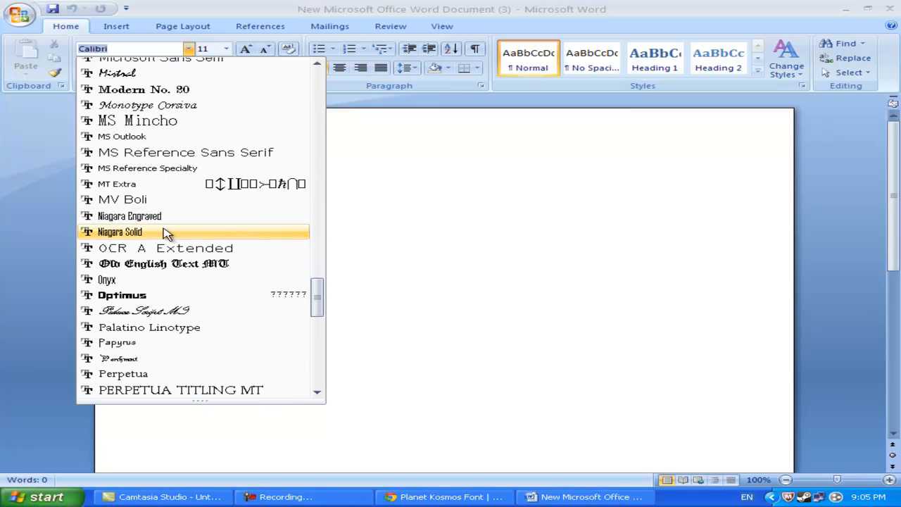
scroll("down", 3)
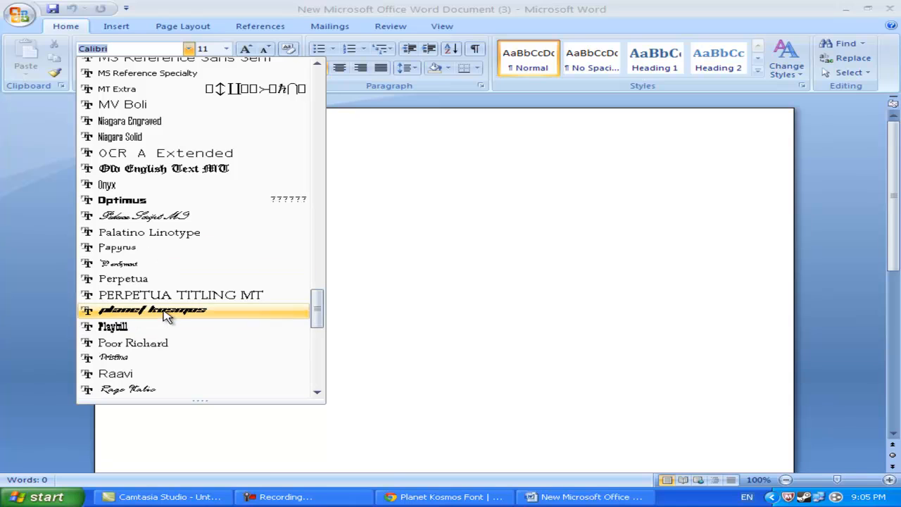
left_click(148, 310)
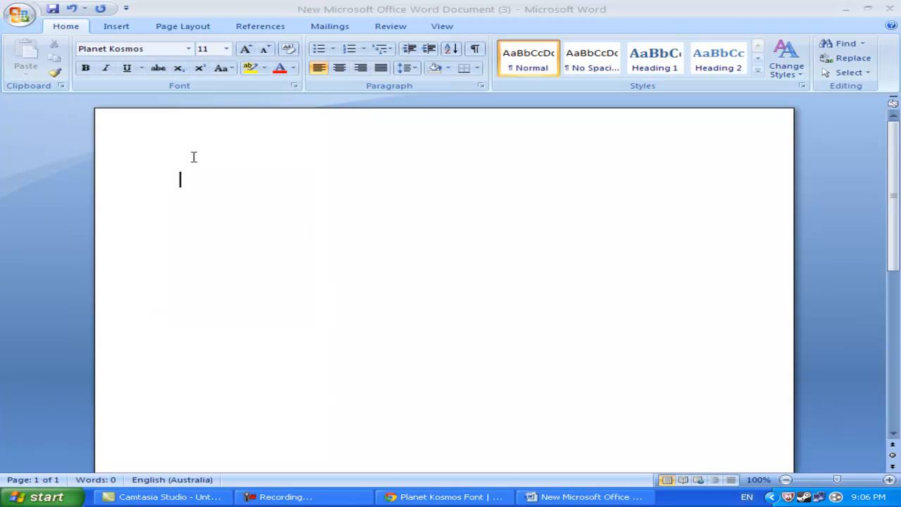
- Type sample text in Planet Kosmos, enlarge it to 36 pt, then delete it
type("a")
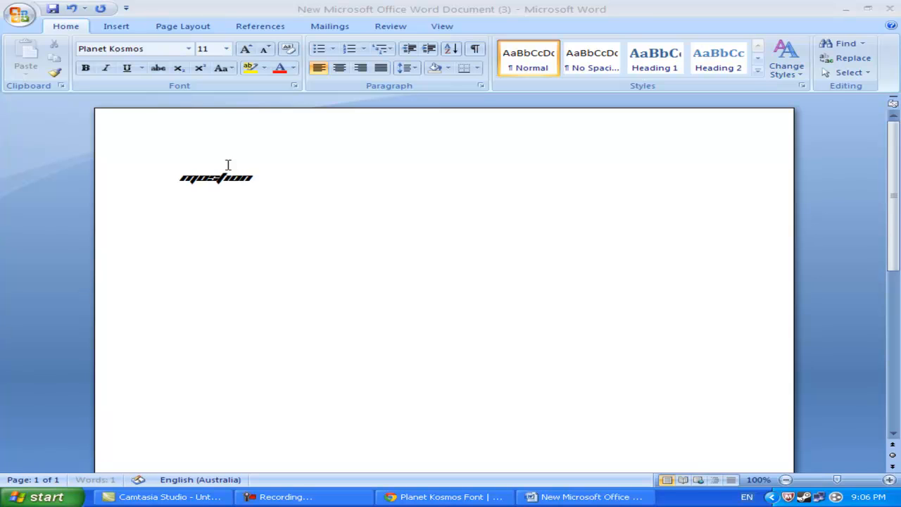
type("r")
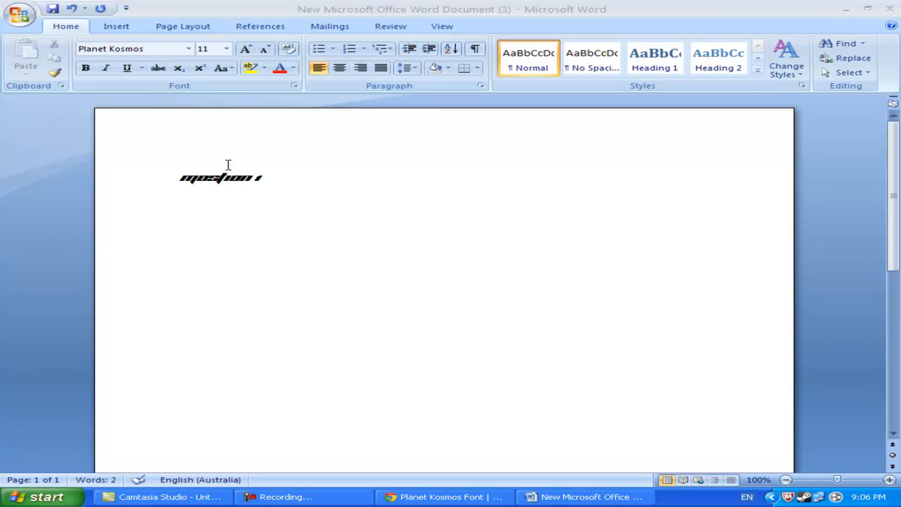
type("100")
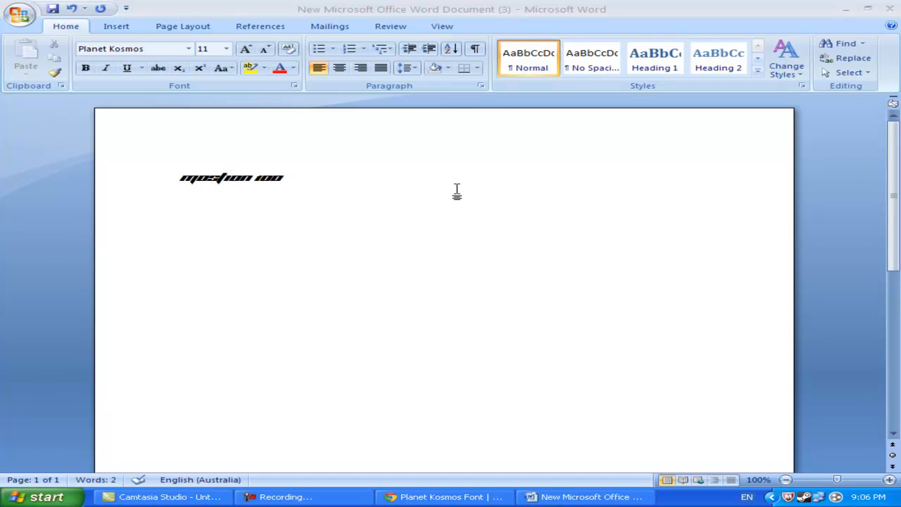
left_click(225, 49)
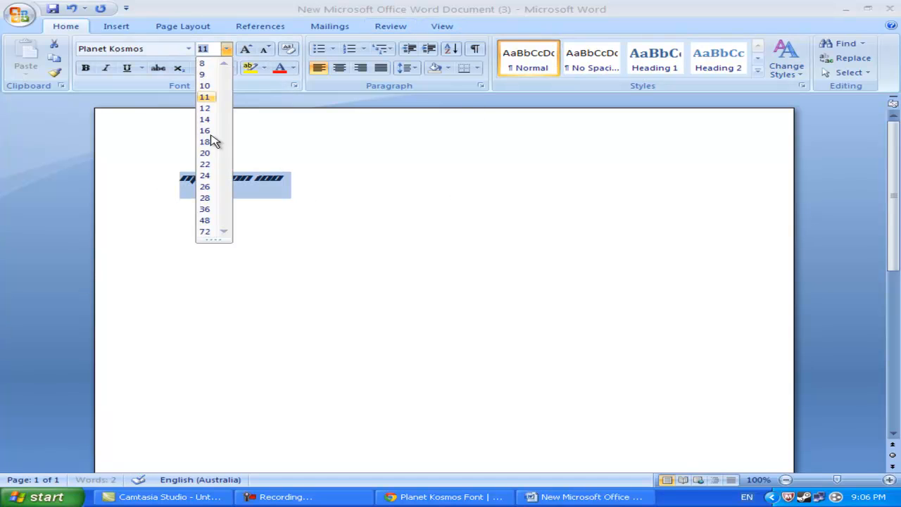
left_click(205, 209)
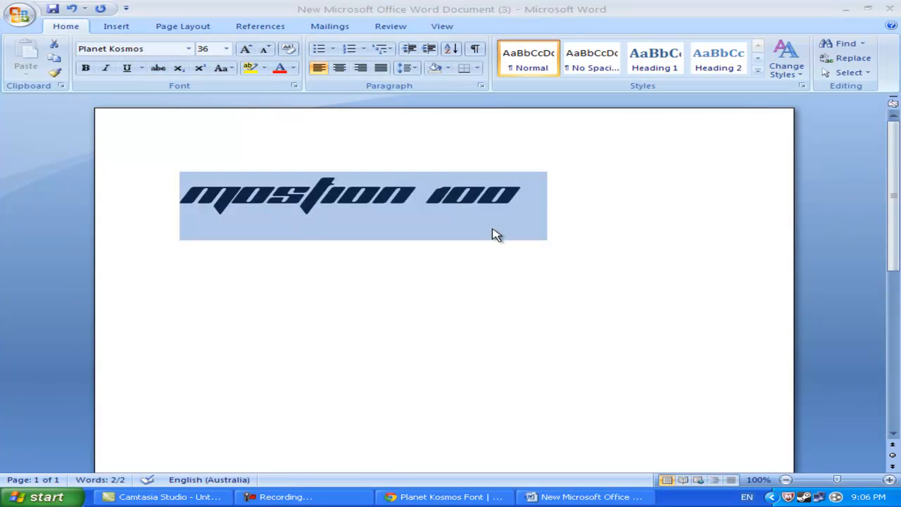
key("Delete")
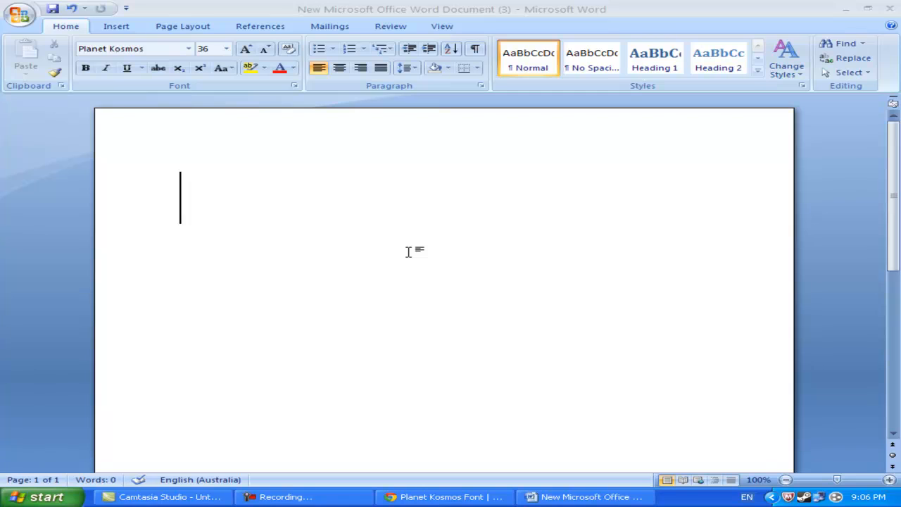
type("a")
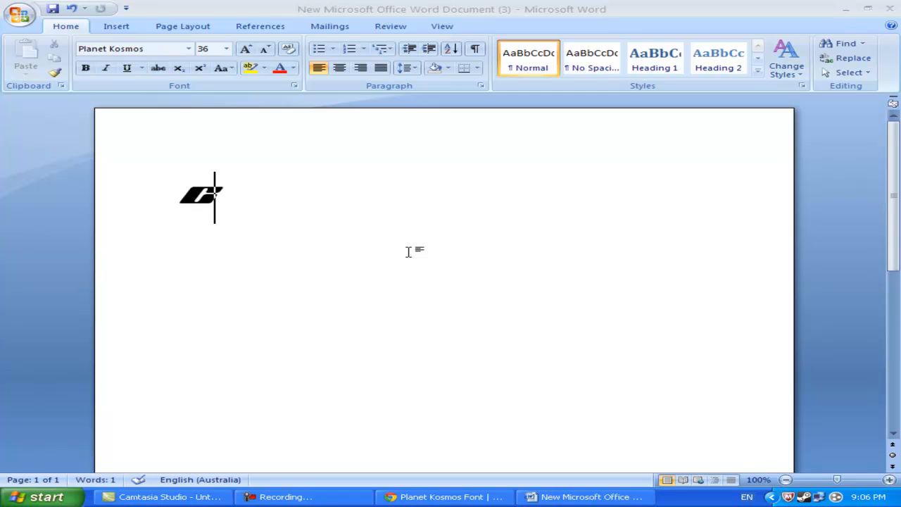
type("265")
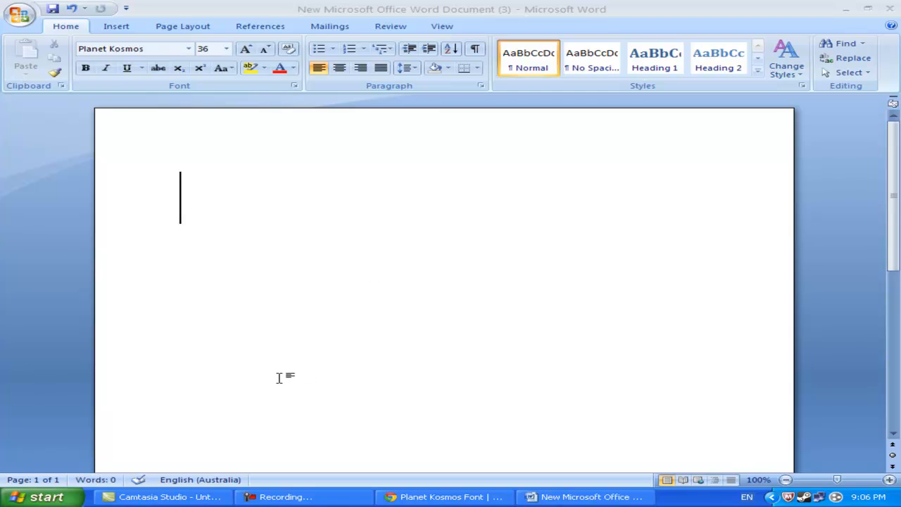
mouse_move(198, 285)
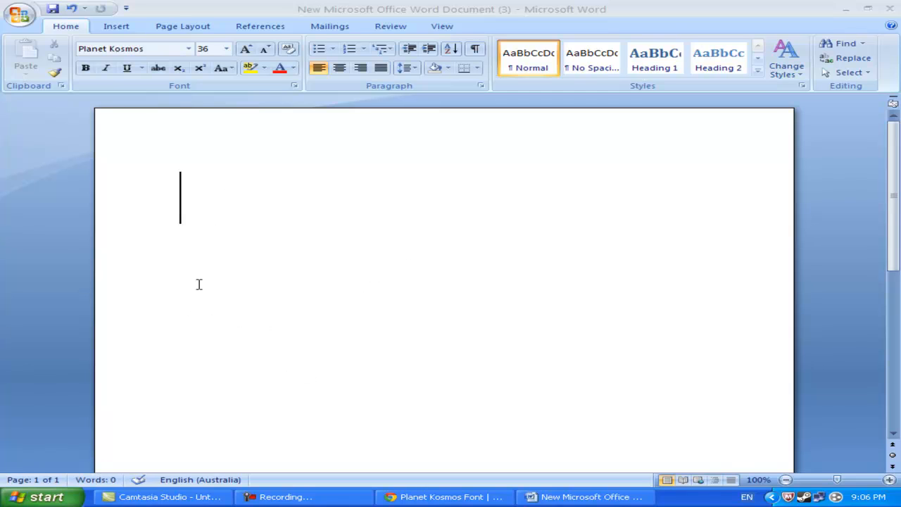
mouse_move(665, 10)
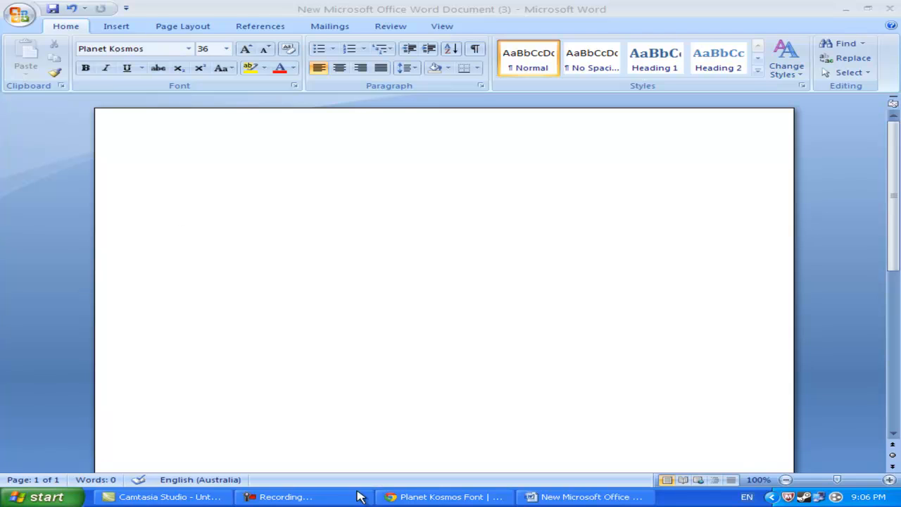
left_click(180, 197)
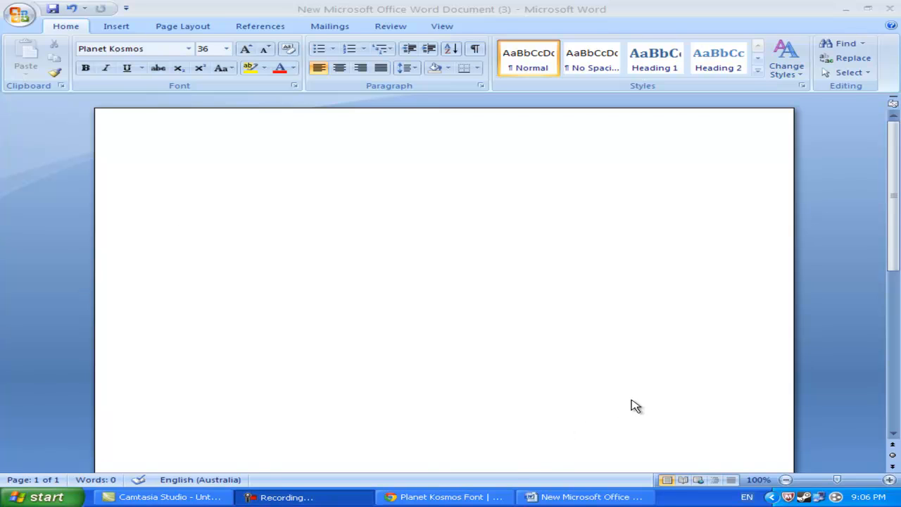
mouse_move(811, 428)
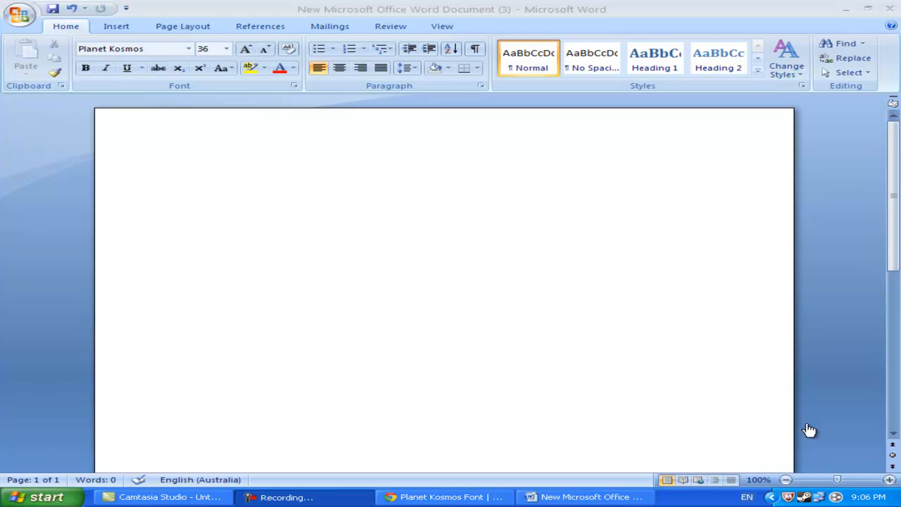
mouse_move(815, 438)
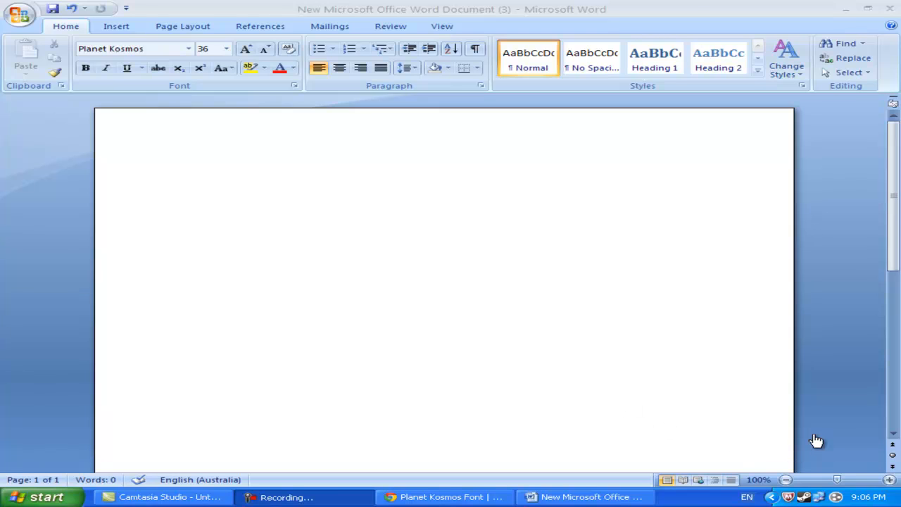
mouse_move(806, 448)
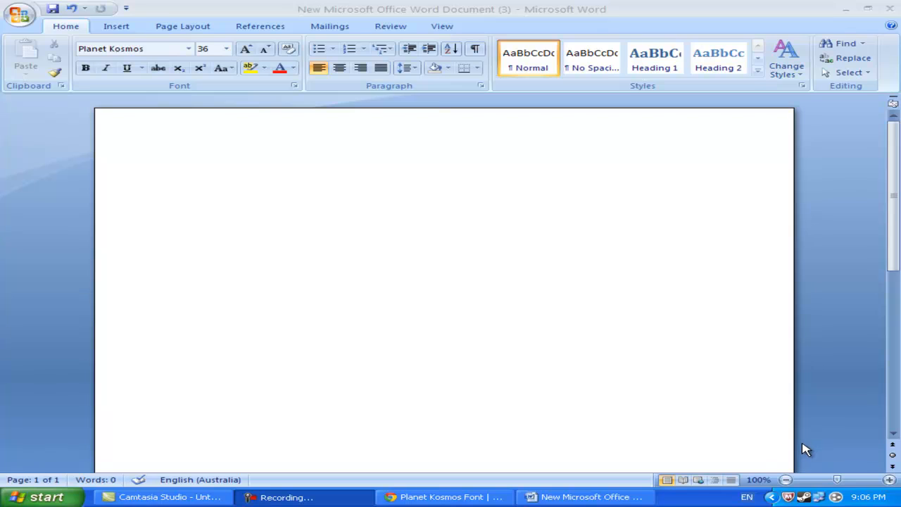